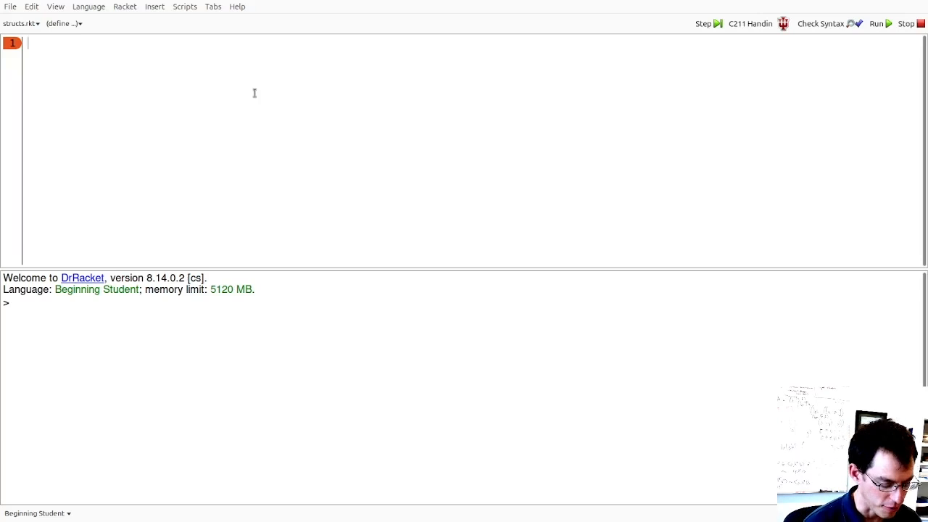
Step: Write the comment '; An Address is (make-address Number String)' on line 1 of structs.rkt
{"action": "type", "text": ";"}
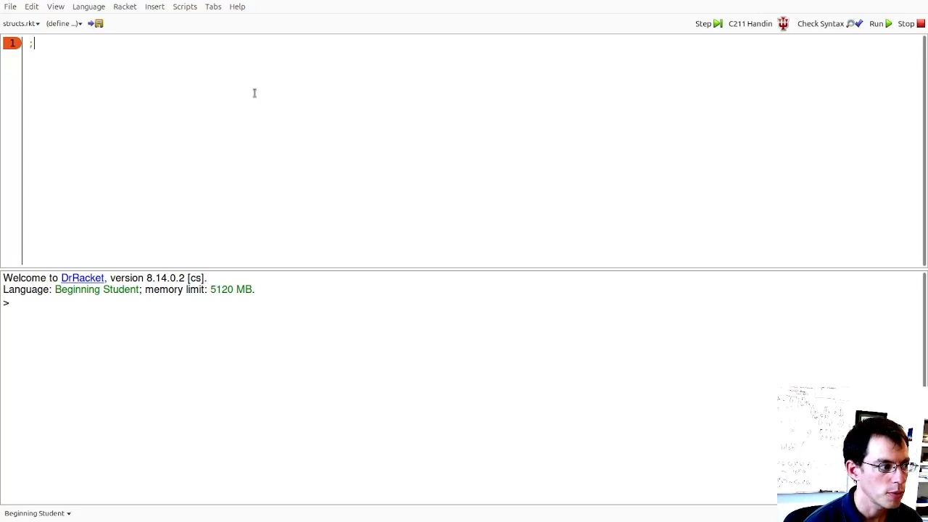
{"action": "type", "text": "An Ad"}
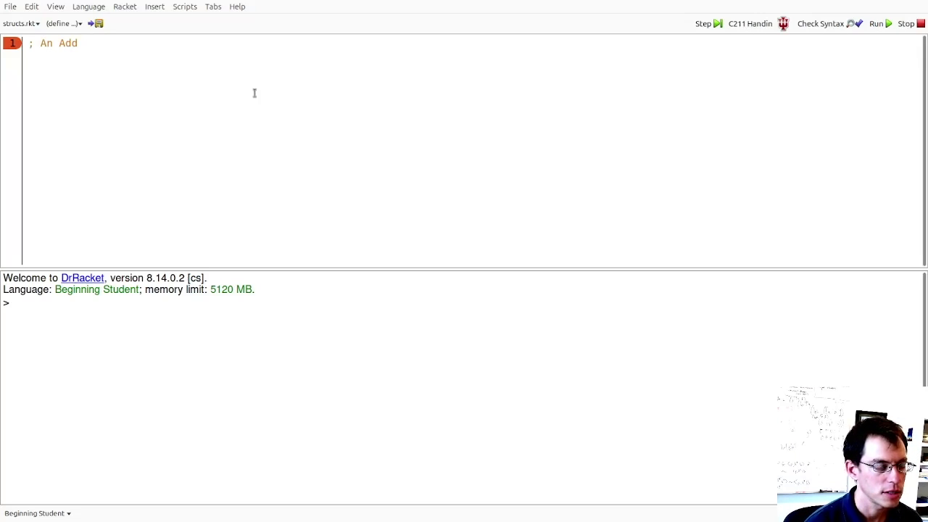
{"action": "type", "text": "dress is"}
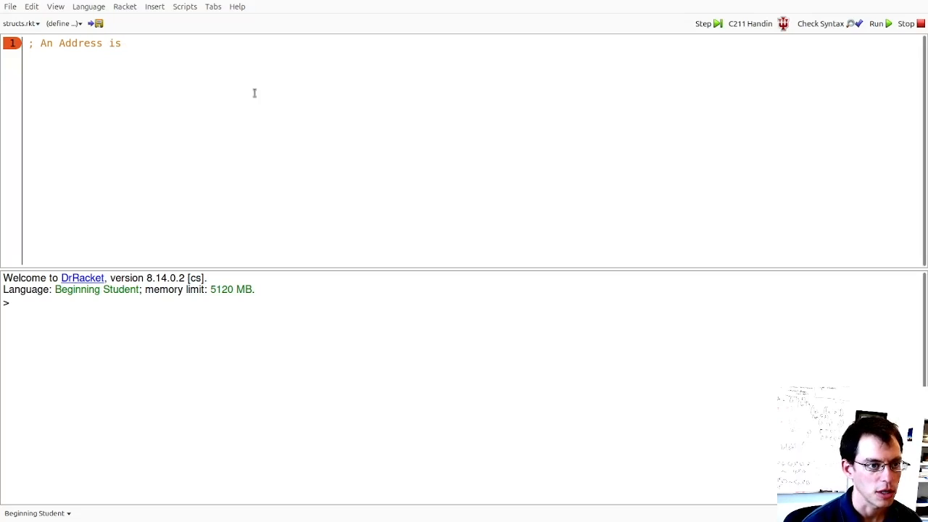
{"action": "type", "text": "(make-a"}
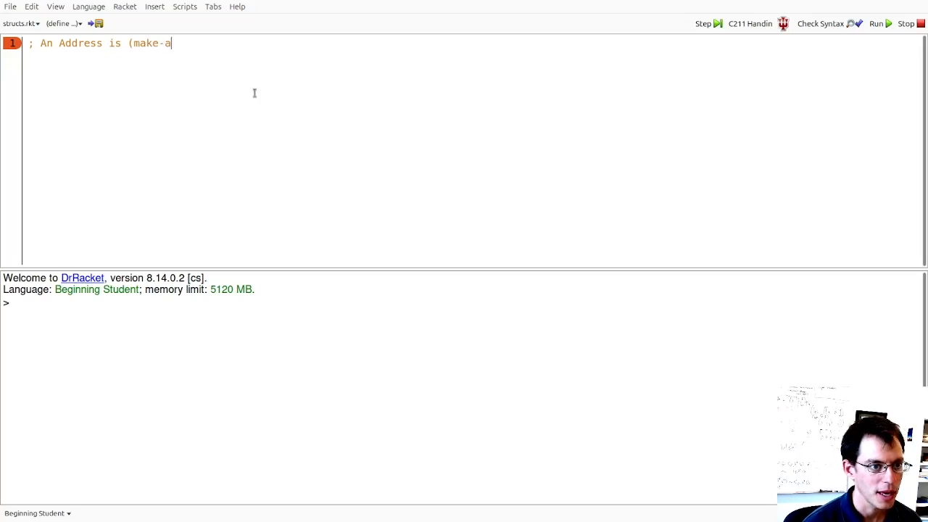
{"action": "type", "text": "ddress Nu"}
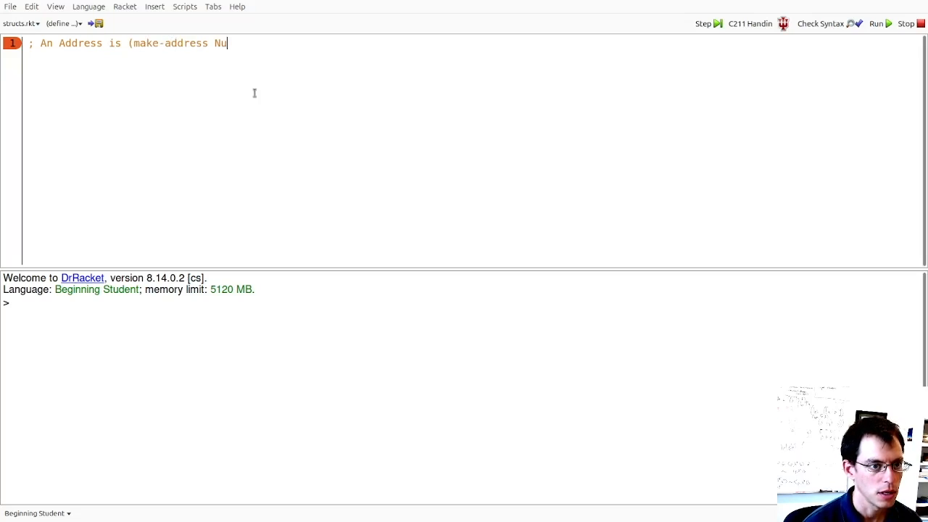
{"action": "type", "text": "mber"}
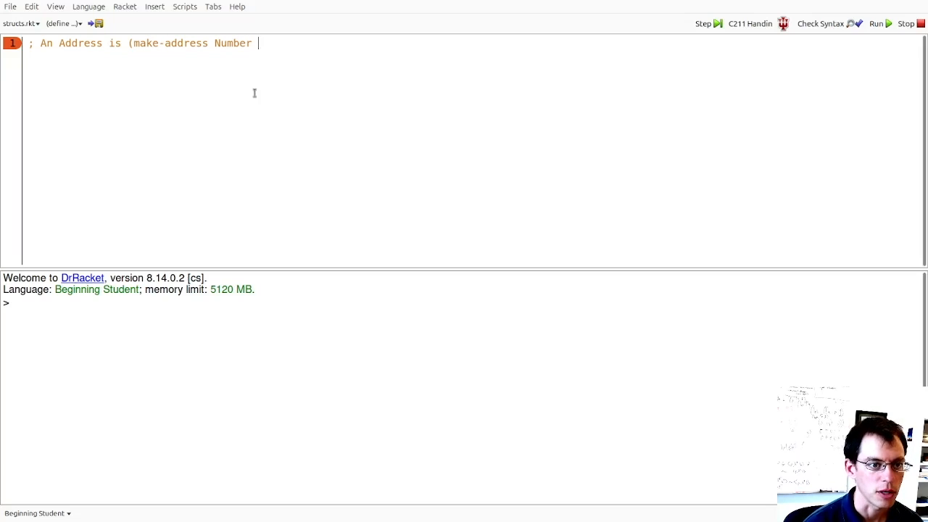
{"action": "type", "text": "String"}
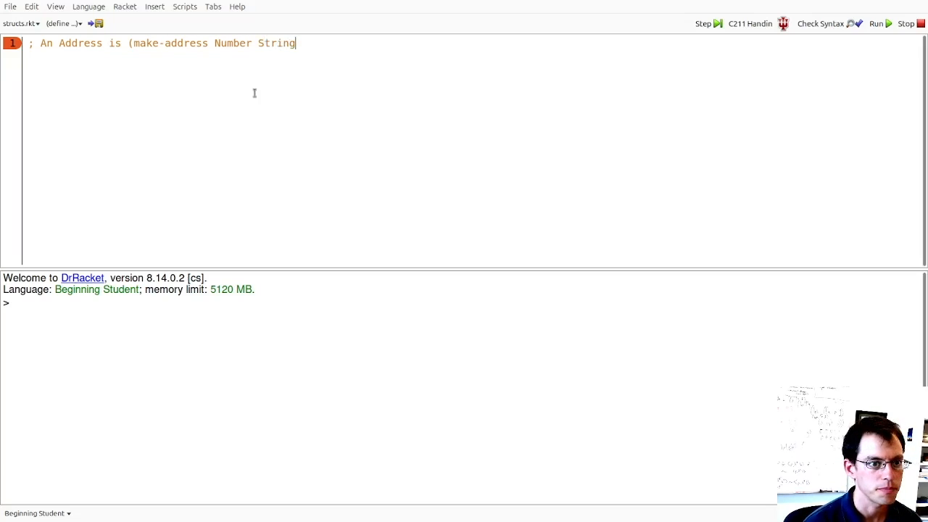
{"action": "type", "text": ")"}
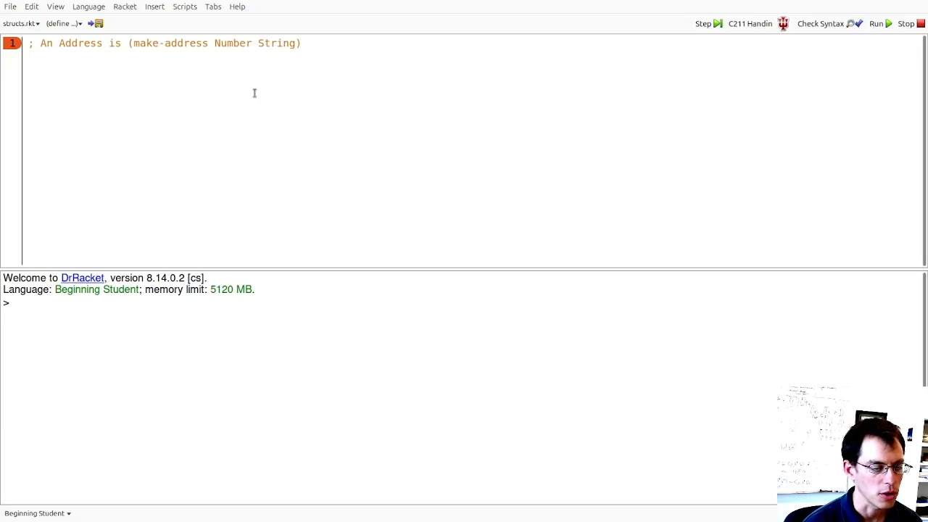
Step: Define (define-struct address (number street)) on line 2 and run the file
{"action": "type", "text": "(define-struct address (number street))"}
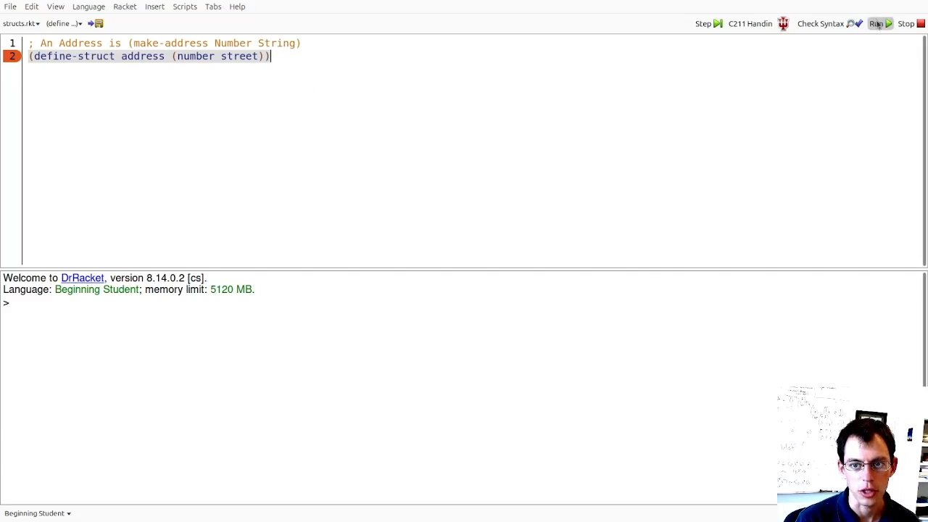
{"action": "left_click", "coordinate": [877, 23]}
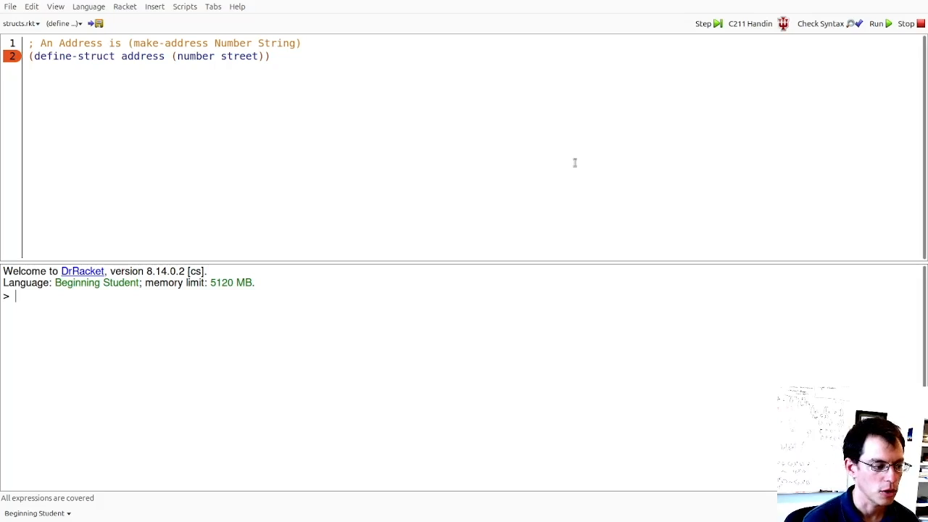
Step: Build (make-address 700 "Woodlawn Ave") and (make-address 1600 "Pennsylvania Ave") in Interactions
{"action": "type", "text": "(ma"}
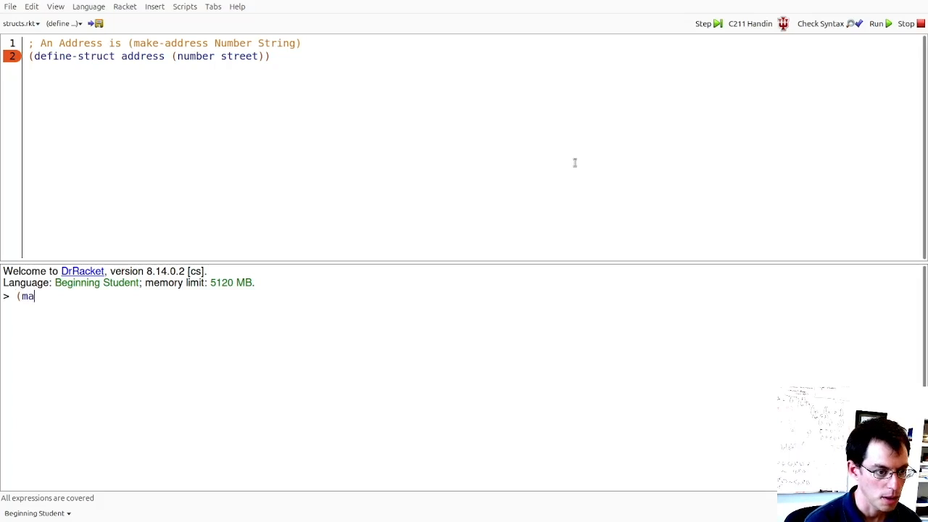
{"action": "type", "text": "ke-address"}
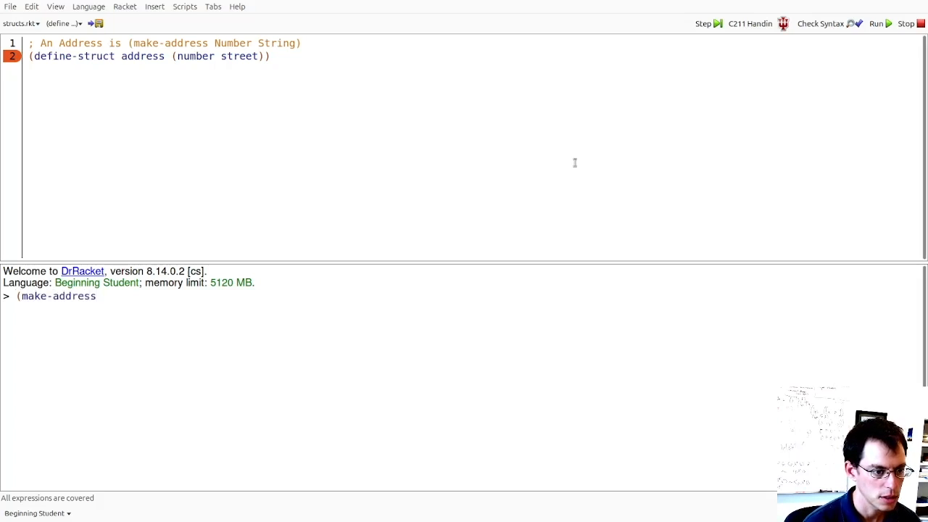
{"action": "type", "text": "700"}
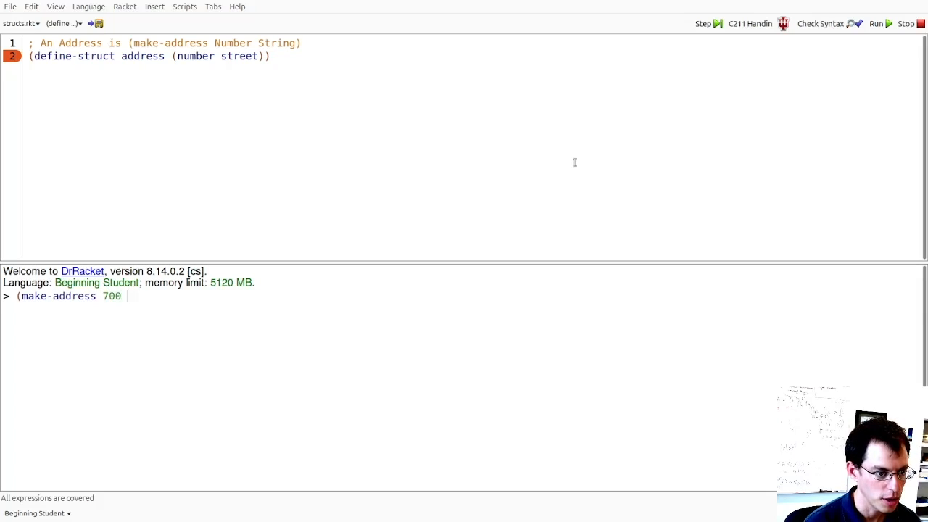
{"action": "type", "text": "\"Woodl"}
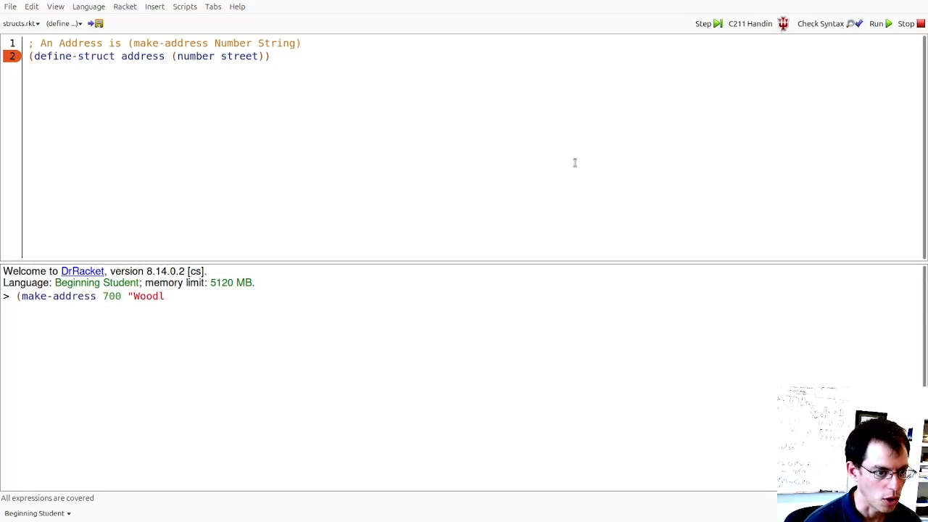
{"action": "type", "text": "awn Ave\""}
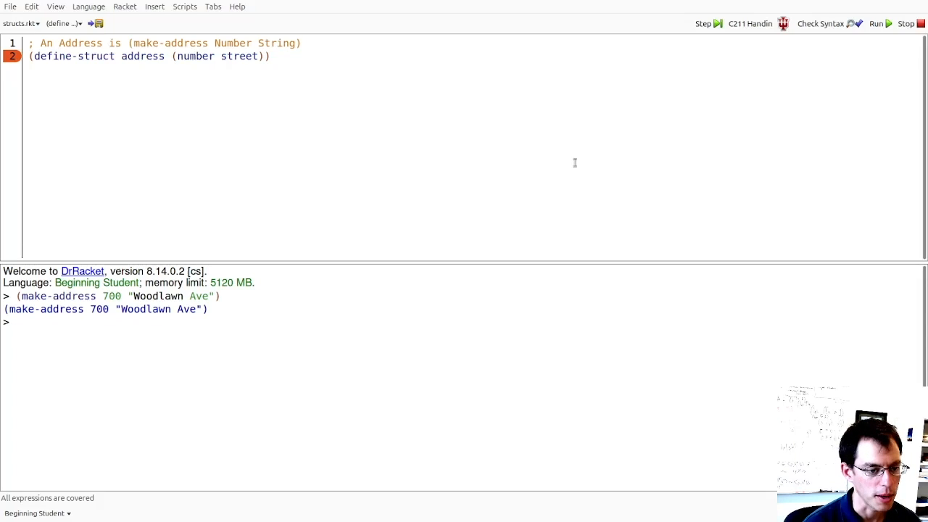
{"action": "mouse_move", "coordinate": [234, 334]}
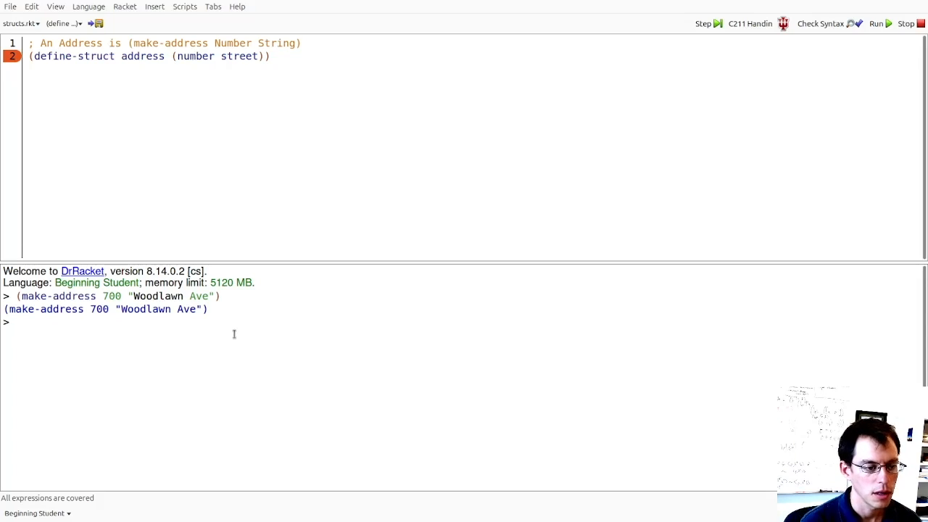
{"action": "type", "text": "(make-address 1600 \"Pennsylv"}
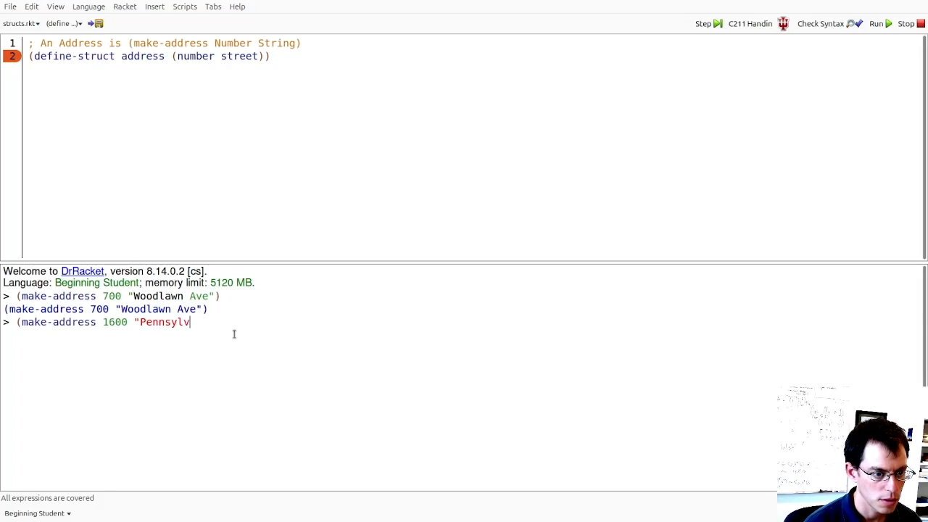
{"action": "type", "text": "ania Ave\")"}
{"action": "type", "text": "(address-number "}
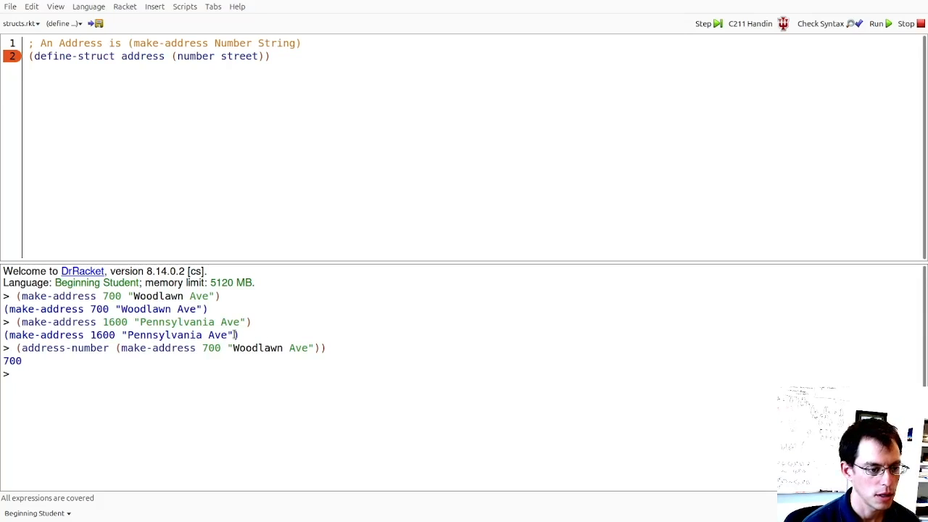
Step: Evaluate address-number and address-street on both addresses, getting 700, "Woodlawn Ave" and "Pennsylvania Ave"
{"action": "type", "text": "(make-address 1600 \"Pennsylvania Ave\")"}
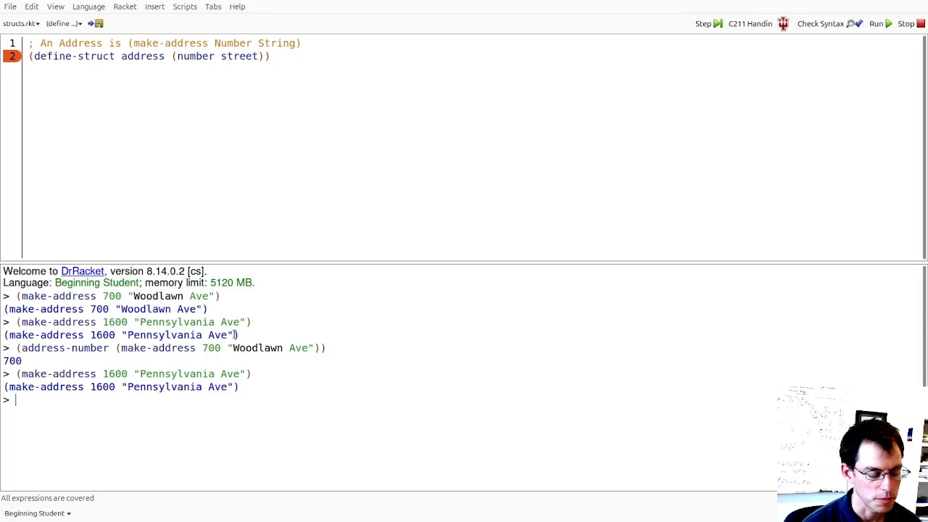
{"action": "type", "text": "(address-street (make-address 700 \"Woodlawn Ave\"))"}
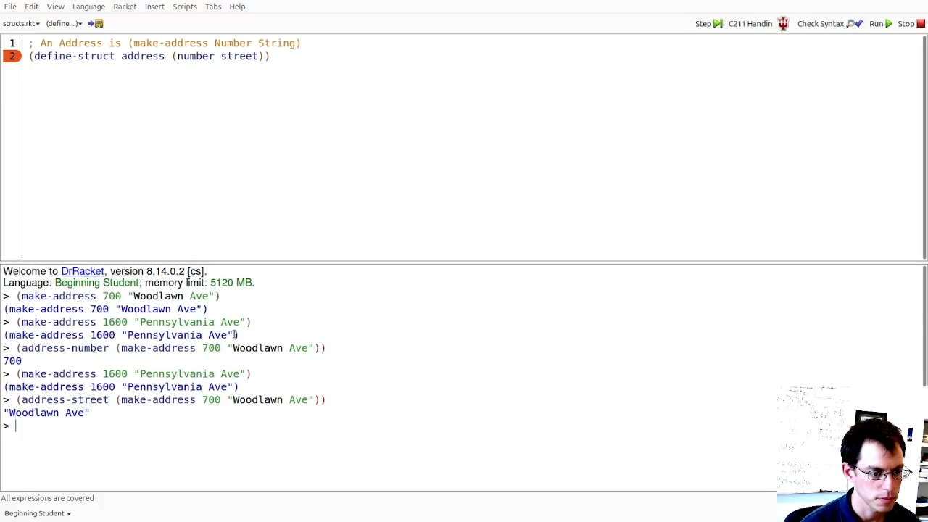
{"action": "type", "text": "add"}
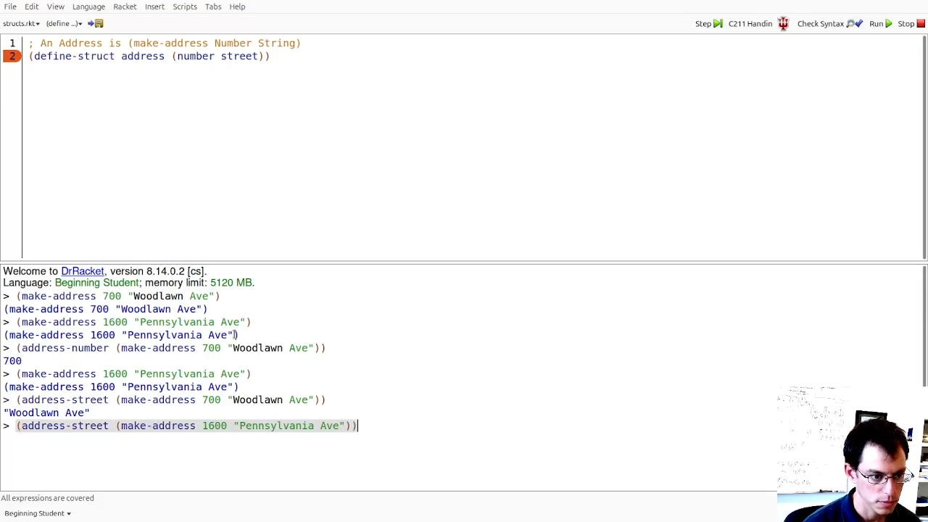
{"action": "key", "text": "Return"}
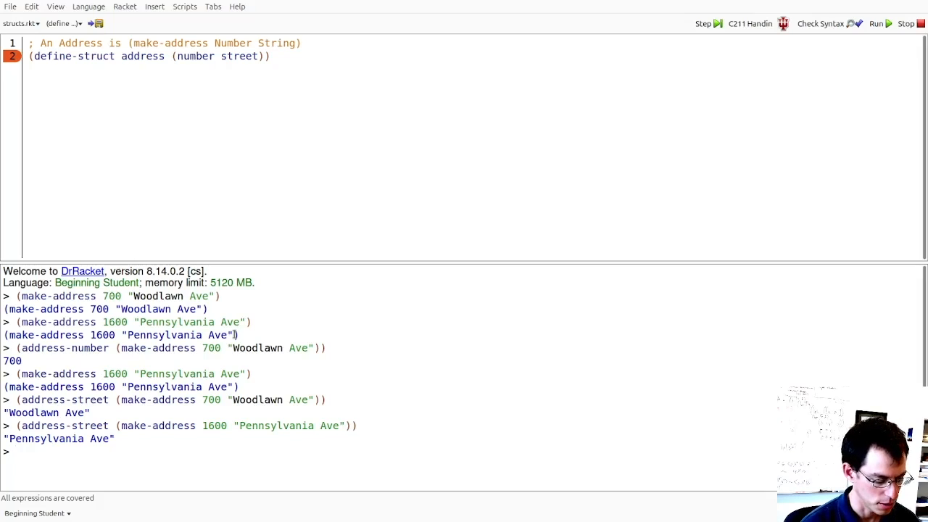
Step: Write '; A Point is (make-point Number Number)' and (define-struct point (x y)) below the address code
{"action": "left_click", "coordinate": [877, 24]}
{"action": "type", "text": "; A Point is (make-point Nu"}
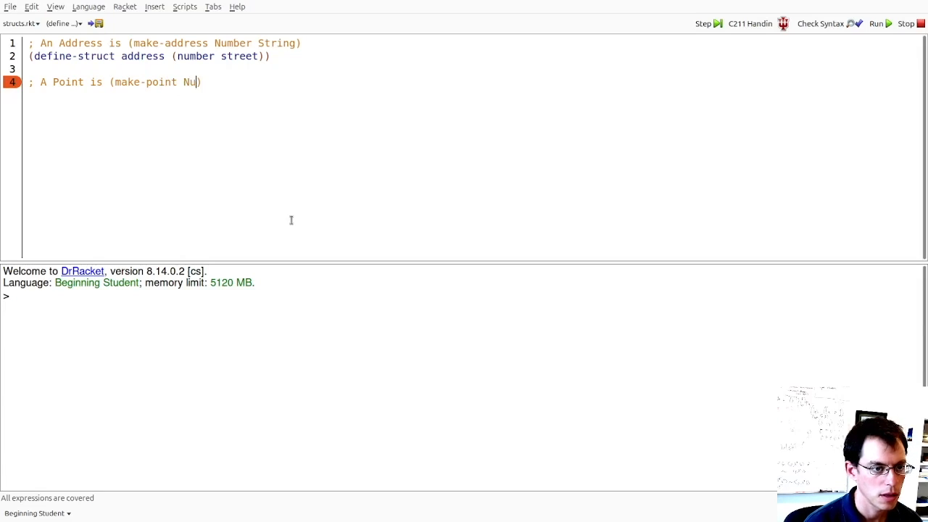
{"action": "type", "text": "mber Number)"}
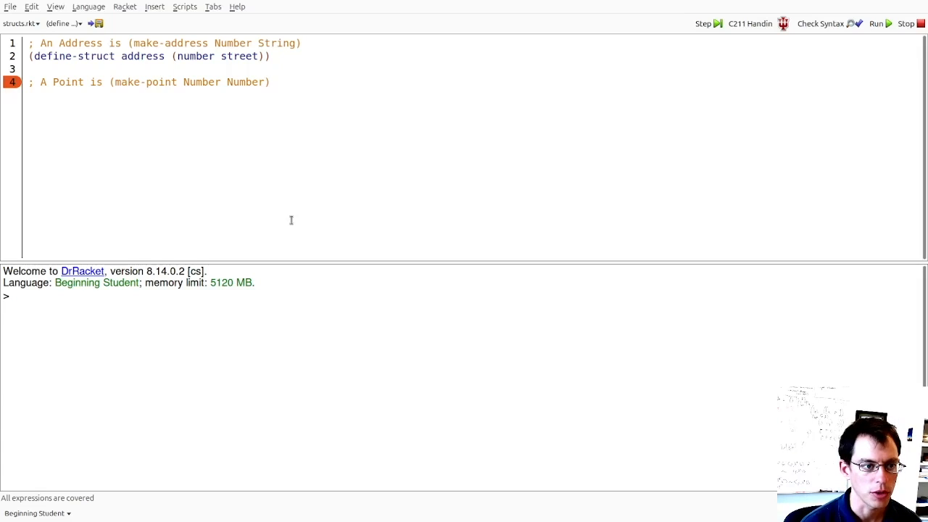
{"action": "type", "text": "(define)"}
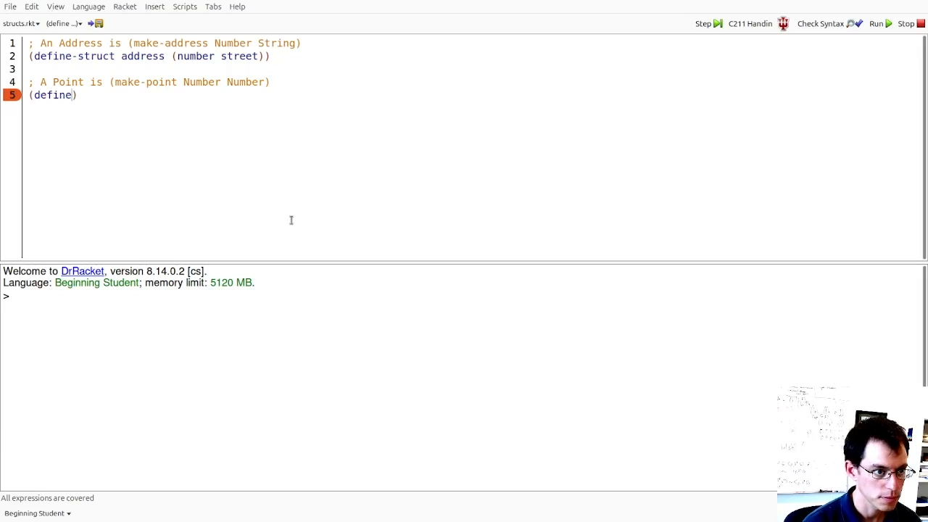
{"action": "type", "text": "-struct point (x y)"}
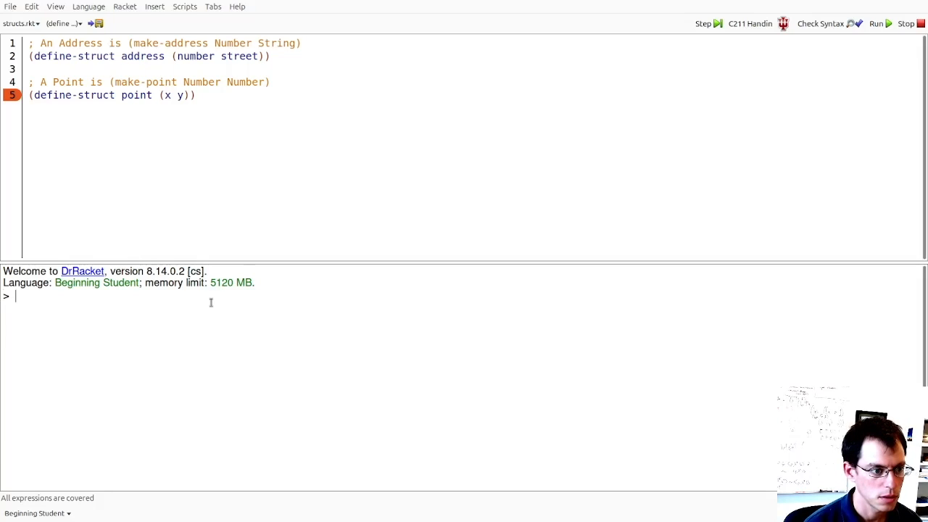
Step: Evaluate (make-point 1 2) and (make-point 100 0) in Interactions to see both points echoed
{"action": "type", "text": "(make-point 1 2"}
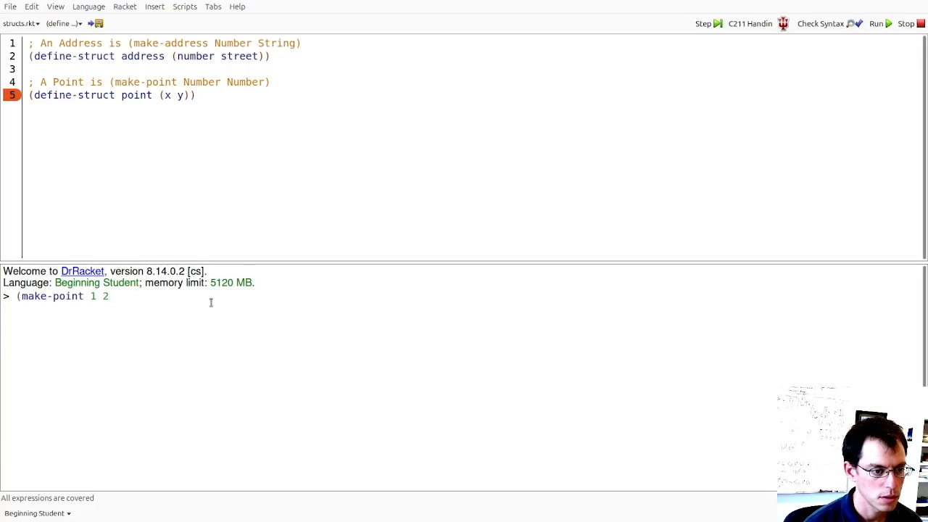
{"action": "key", "text": "Return"}
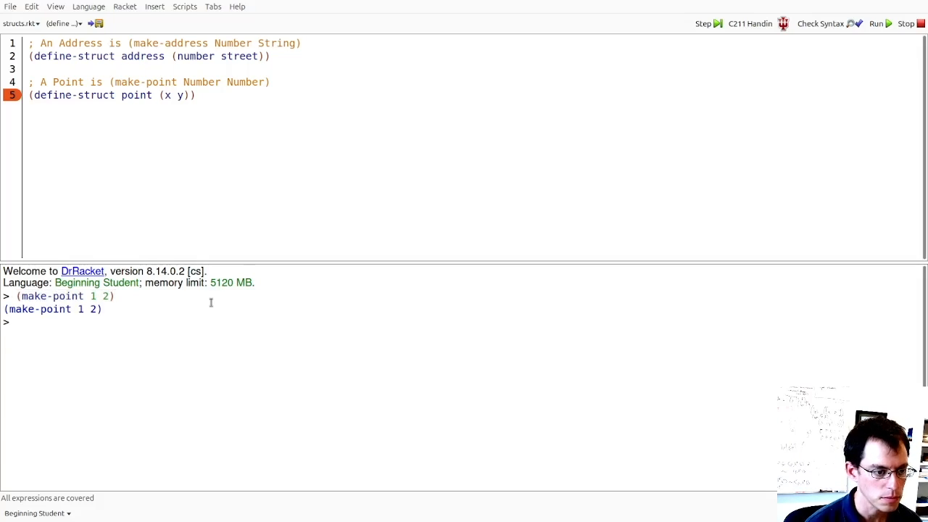
{"action": "type", "text": "(make-point 100 )"}
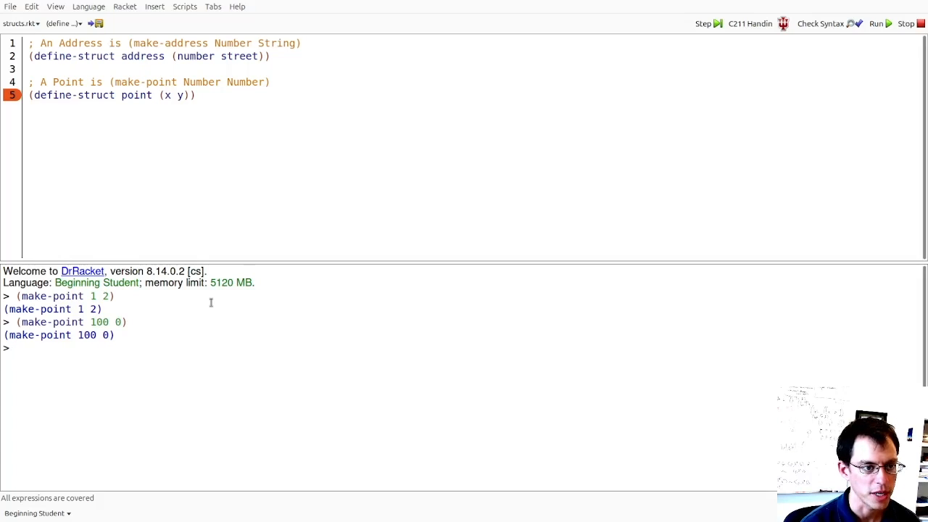
Step: Evaluate (point-x (make-point 1 2)) to get 1, then enter (point-y (make-point 1 2))
{"action": "type", "text": "(poin)"}
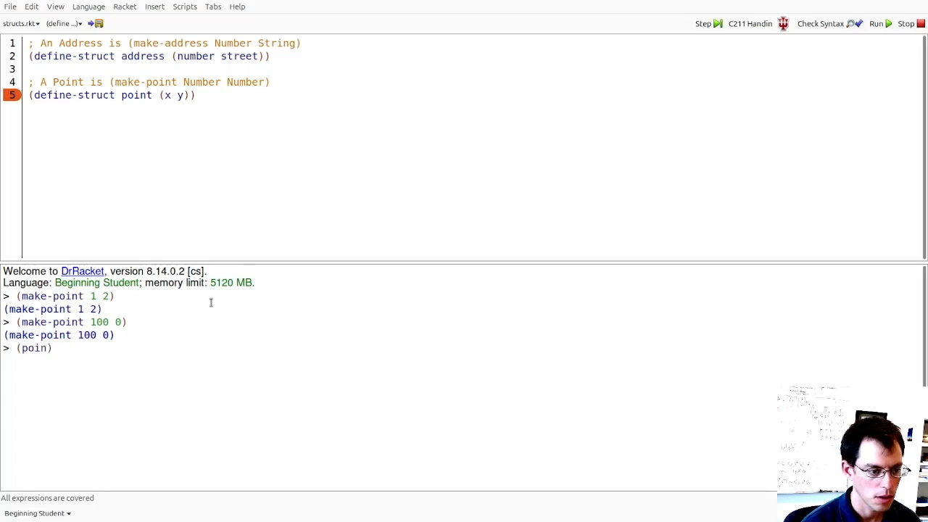
{"action": "type", "text": "(point-x (make-point 1 2))"}
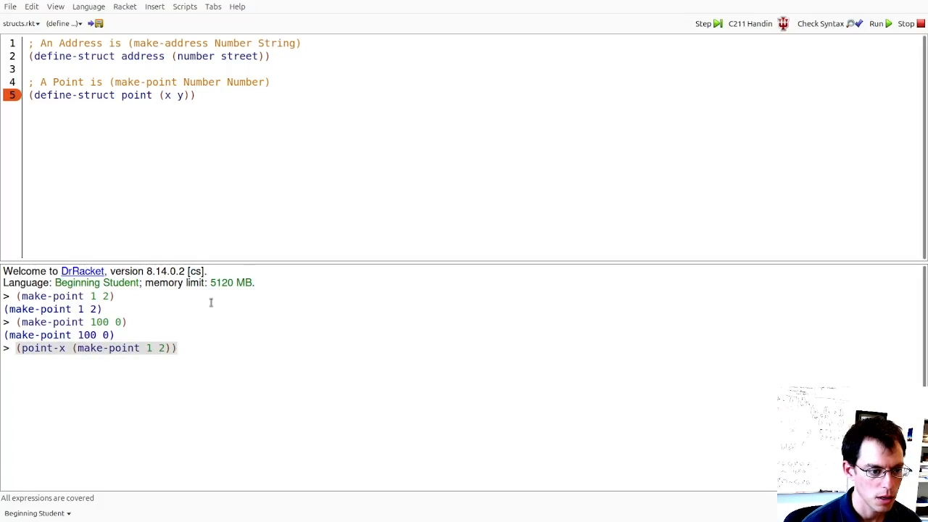
{"action": "type", "text": "(point-y (make-point 1 2))"}
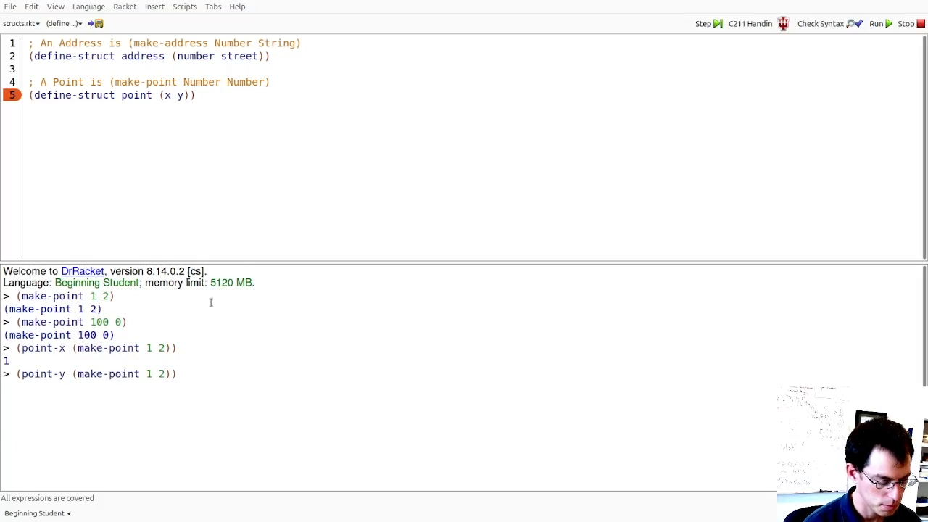